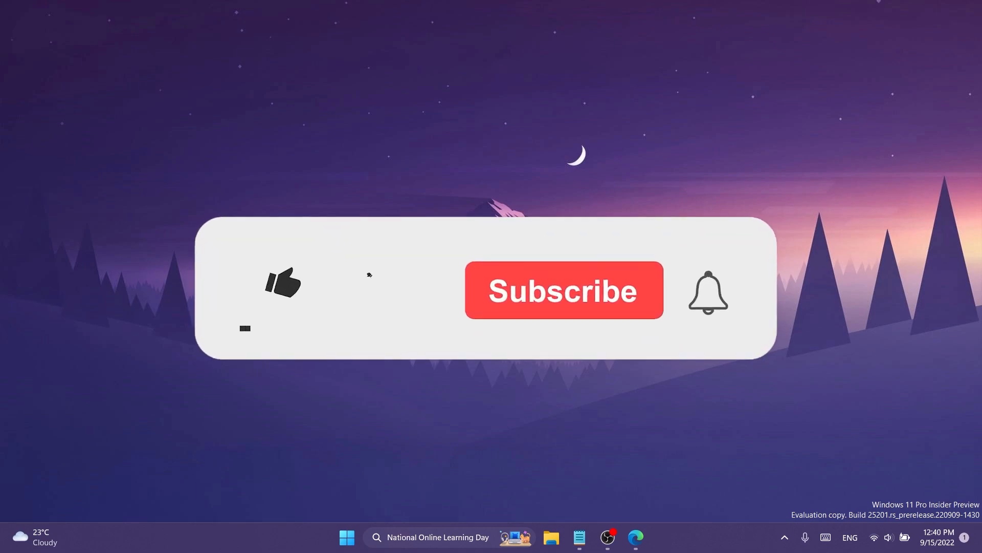
Step: Download ViVeTool-v0.3.1.zip from the GitHub releases page and bring up its actions in Downloads
{"action": "left_click", "coordinate": [283, 282]}
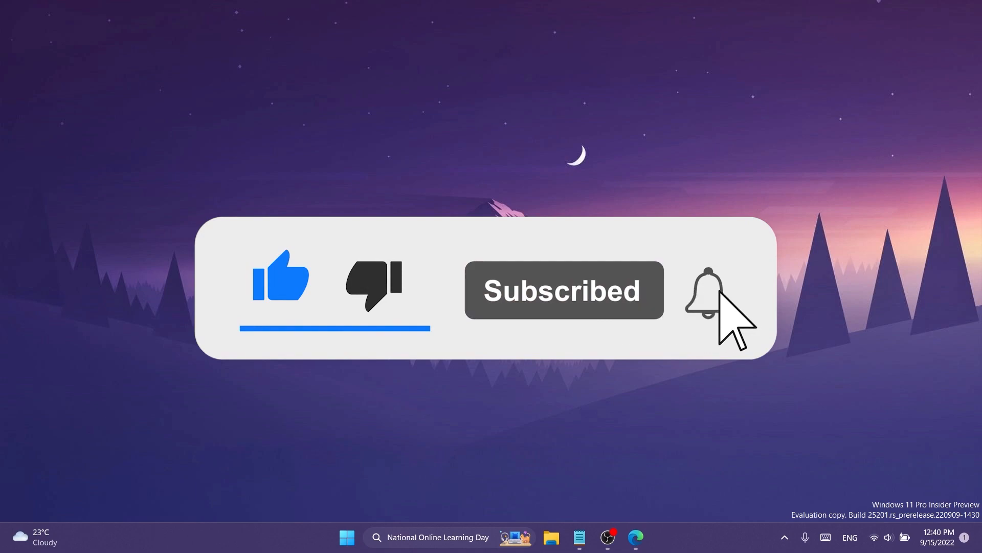
{"action": "left_click", "coordinate": [703, 290]}
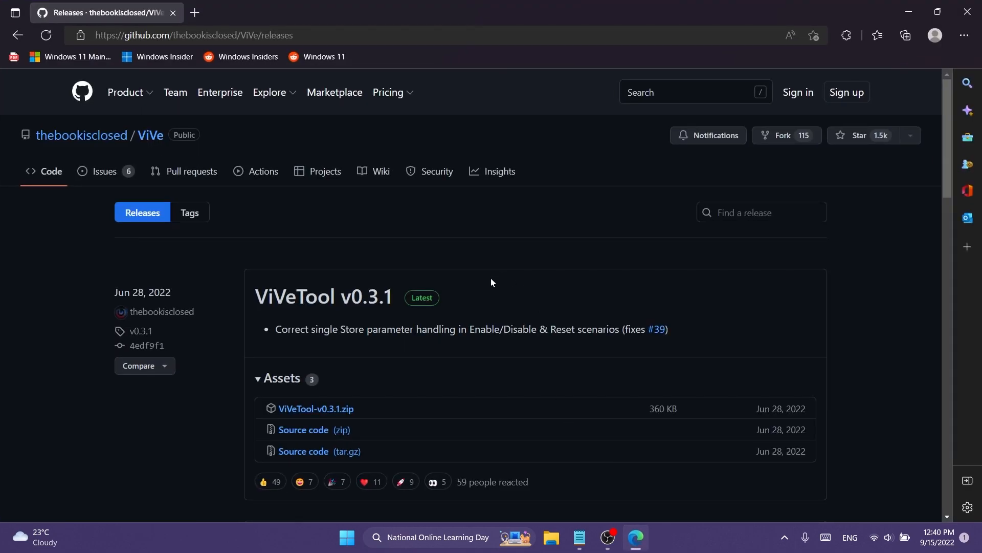
{"action": "mouse_move", "coordinate": [316, 409]}
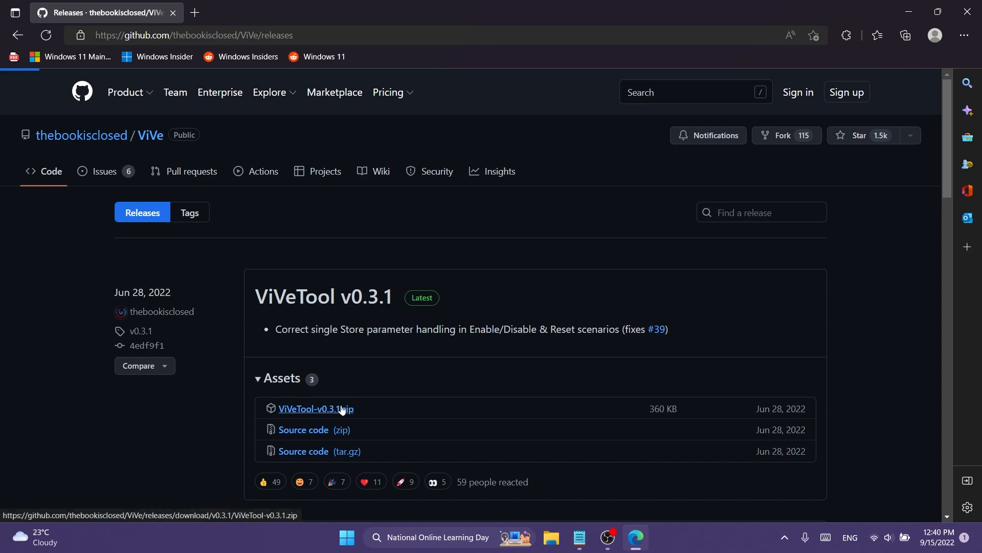
{"action": "right_click", "coordinate": [270, 273]}
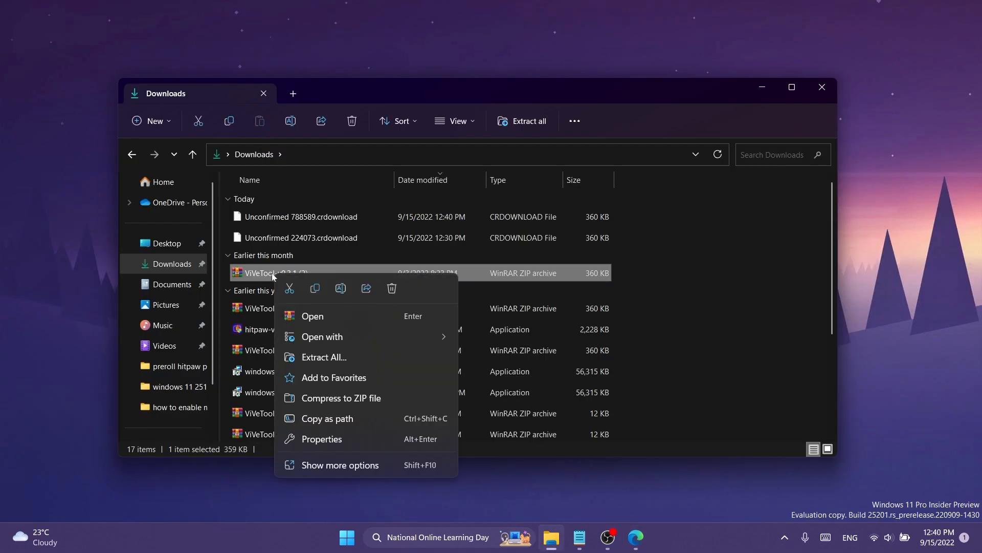
Step: Extract the ViVeTool archive with C:\Windows\System32 chosen as the destination folder
{"action": "left_click", "coordinate": [324, 357]}
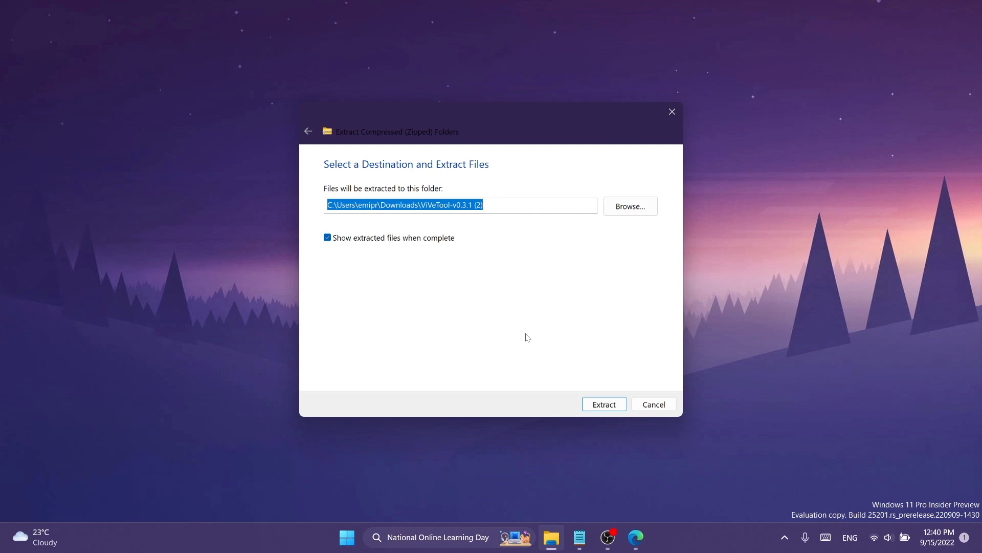
{"action": "left_click", "coordinate": [630, 205]}
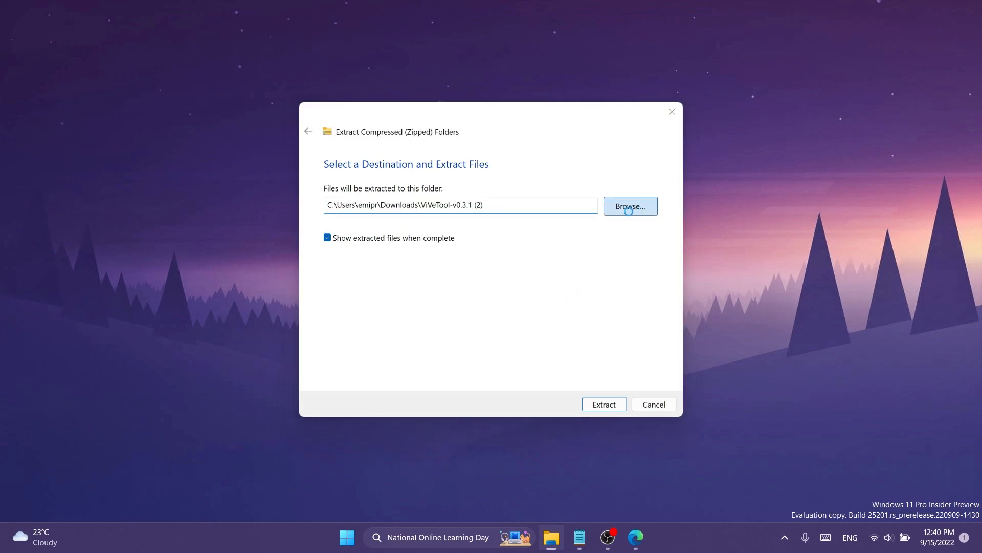
{"action": "left_click", "coordinate": [629, 205]}
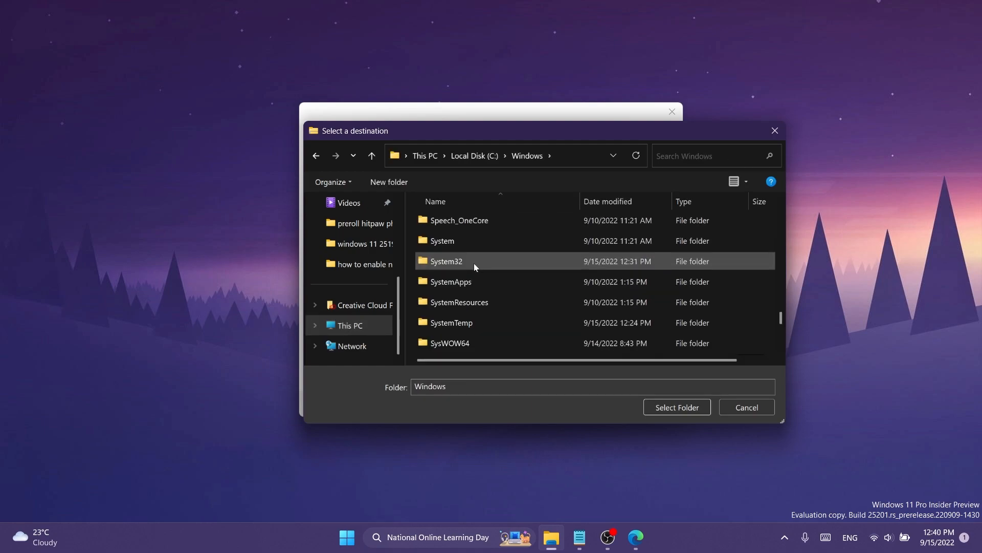
{"action": "left_click", "coordinate": [446, 261]}
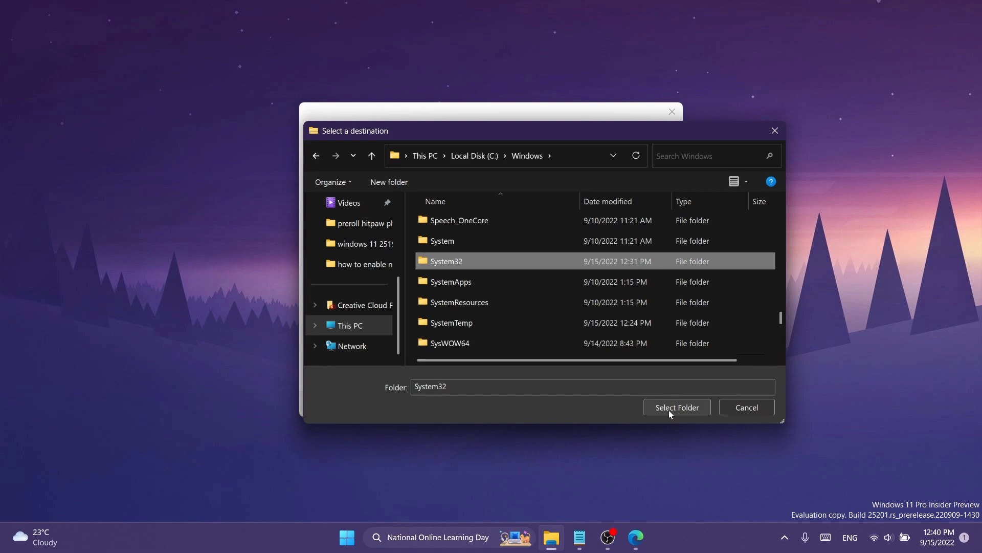
{"action": "left_click", "coordinate": [676, 407]}
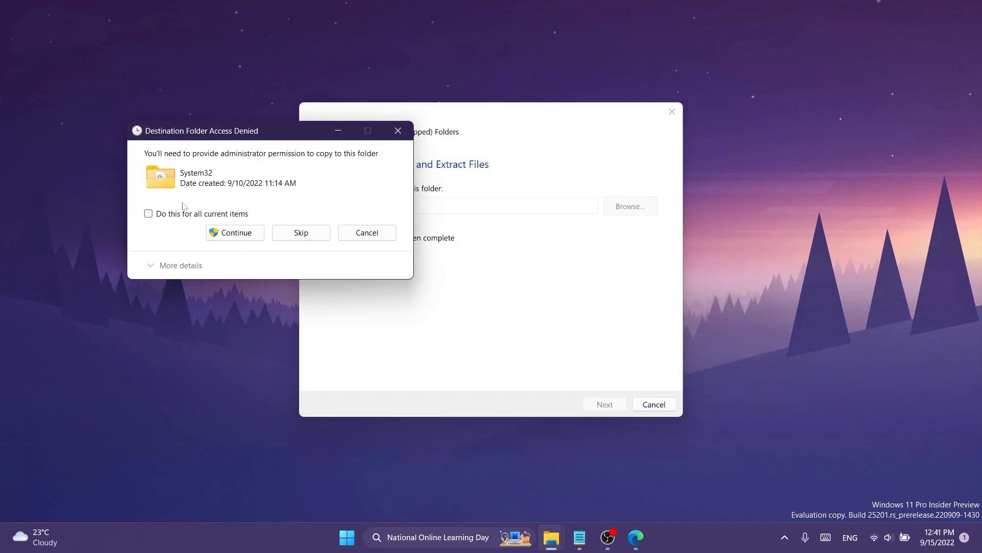
Step: Run the extraction and grant administrator permission to copy into System32
{"action": "left_click", "coordinate": [235, 232]}
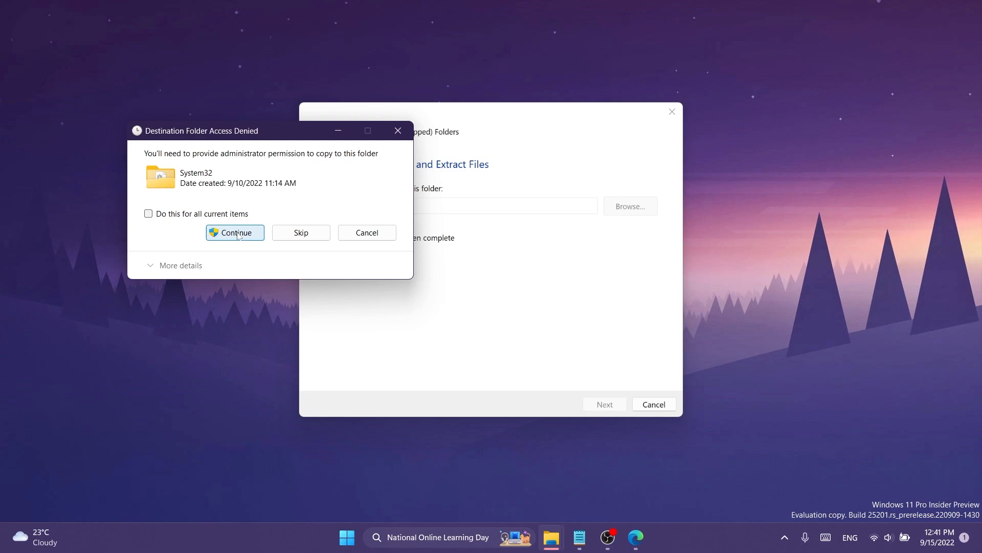
{"action": "left_click", "coordinate": [347, 537]}
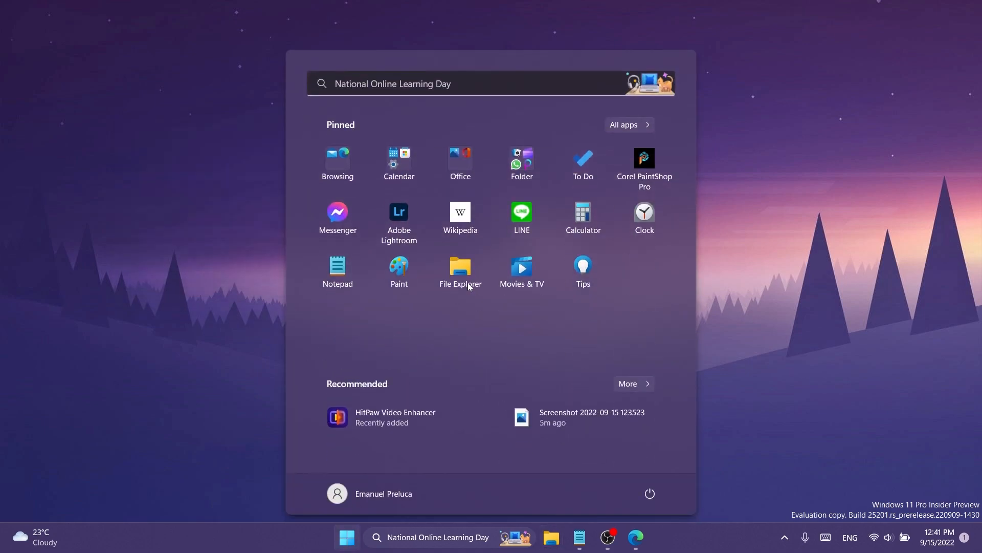
Step: Search Start for cmd and launch Command Prompt as administrator at C:\Windows\System32
{"action": "type", "text": "cmd"}
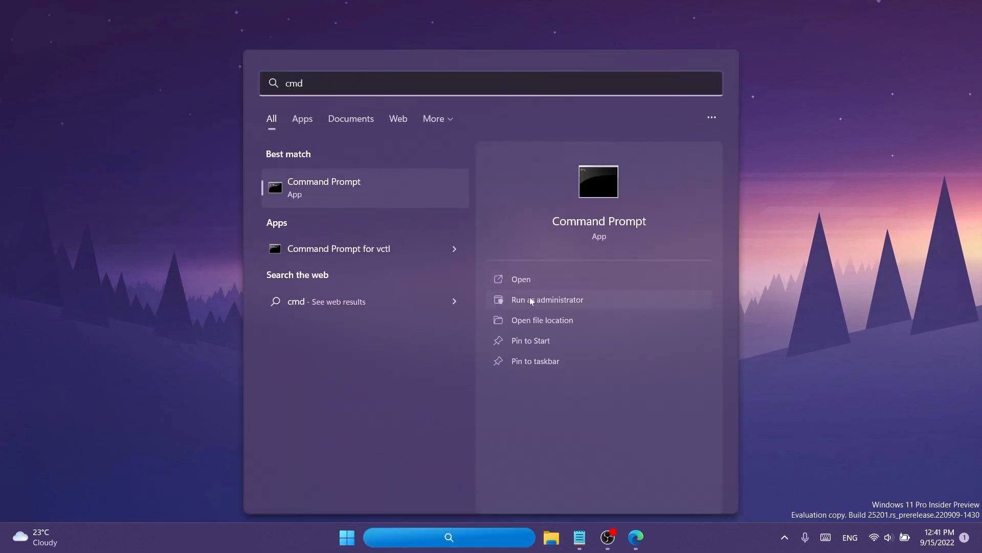
{"action": "left_click", "coordinate": [547, 300]}
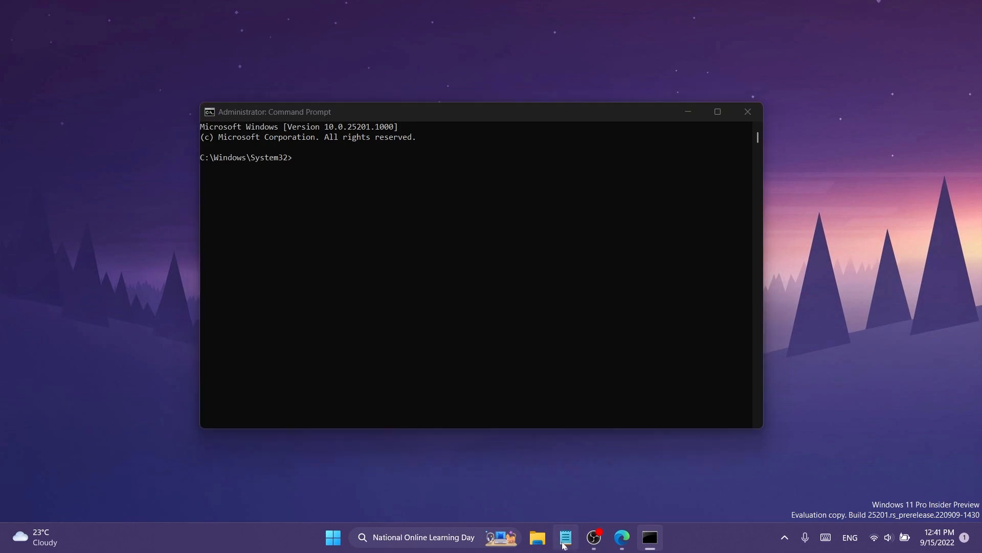
Step: Run vivetool /enable /id:38228963 and /id:36390579 in the admin Command Prompt from the Notepad notes
{"action": "left_click", "coordinate": [565, 538]}
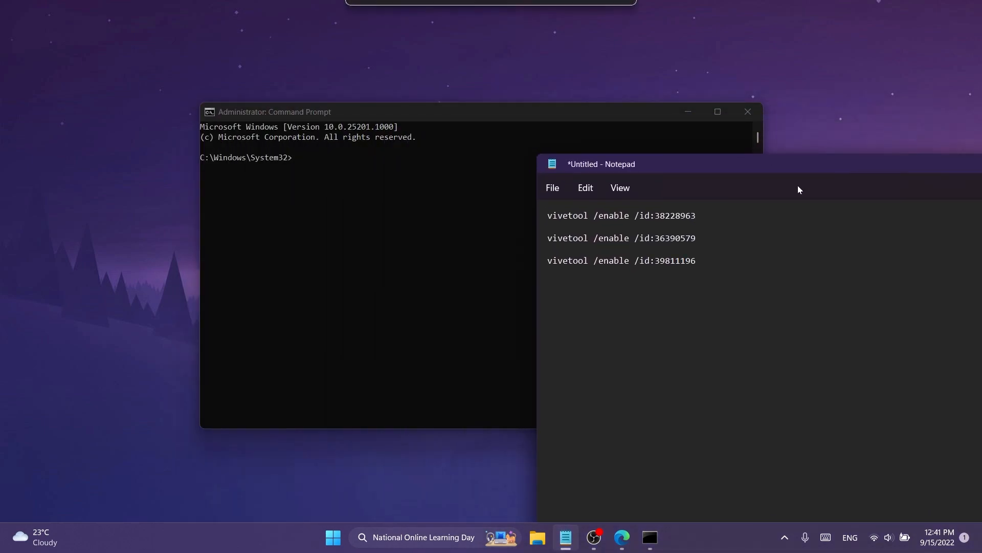
{"action": "triple_click", "coordinate": [621, 215]}
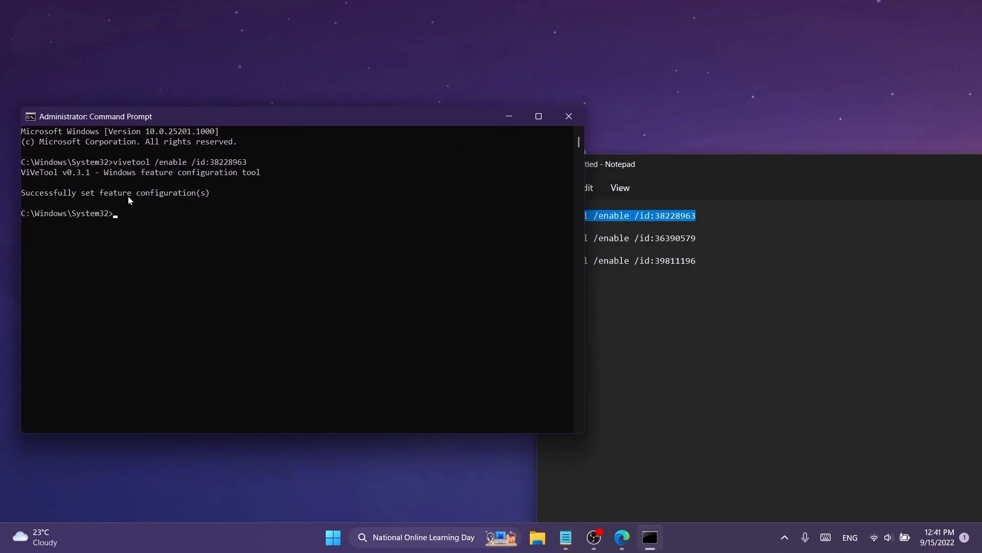
{"action": "left_click", "coordinate": [652, 200]}
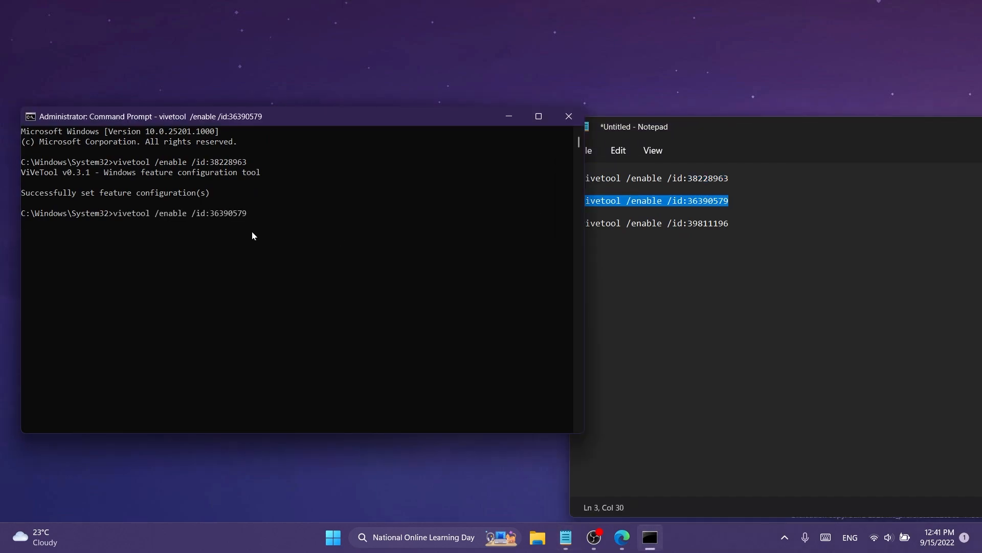
{"action": "key", "text": "enter"}
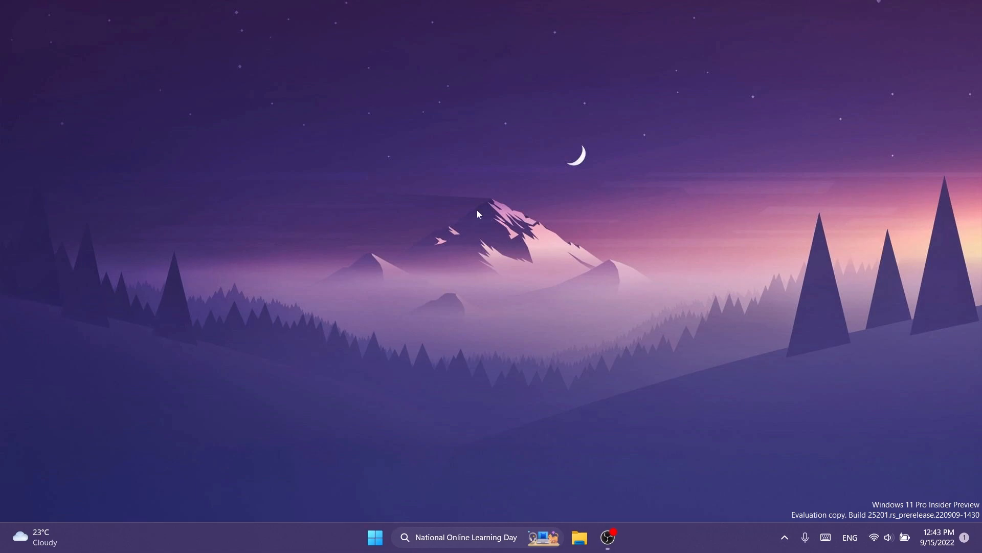
Step: Launch Settings, search 'rename' to reach About, show the Rename this PC dialog and cancel it
{"action": "type", "text": "settings"}
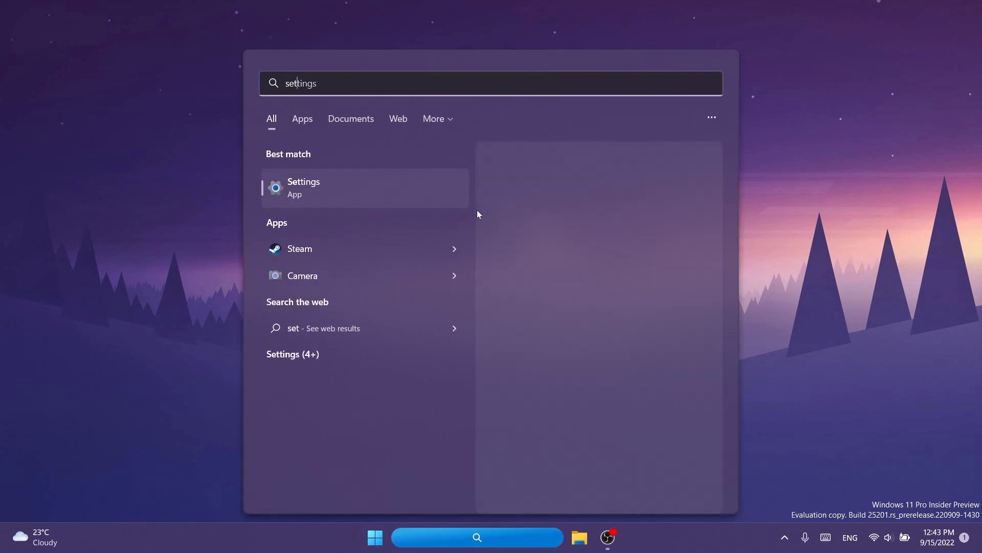
{"action": "left_click", "coordinate": [303, 186]}
{"action": "type", "text": "rename"}
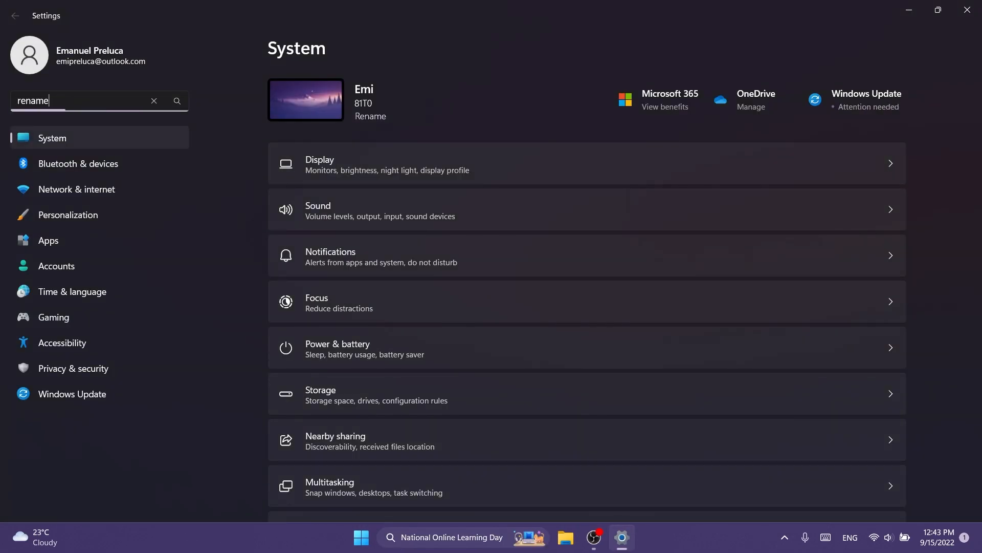
{"action": "left_click", "coordinate": [370, 117]}
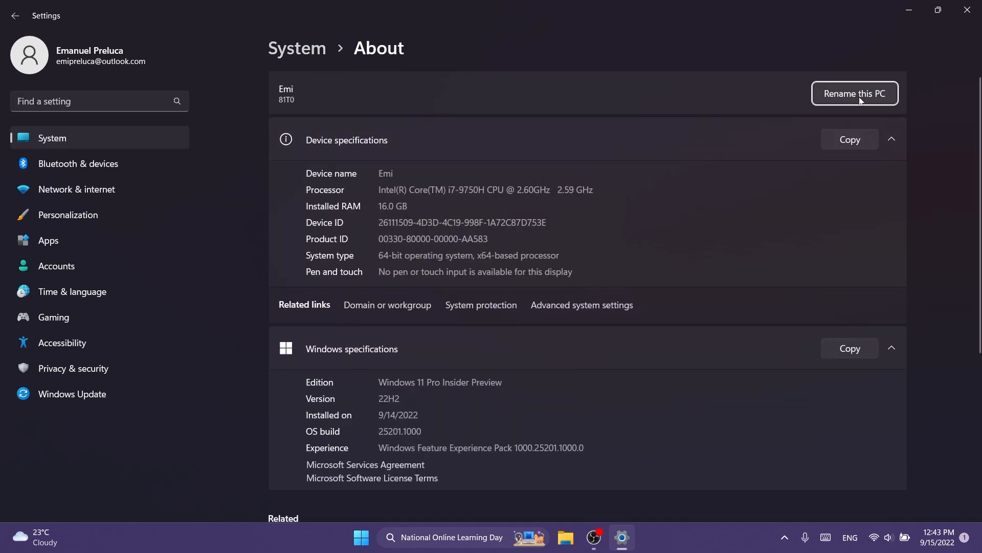
{"action": "left_click", "coordinate": [854, 93]}
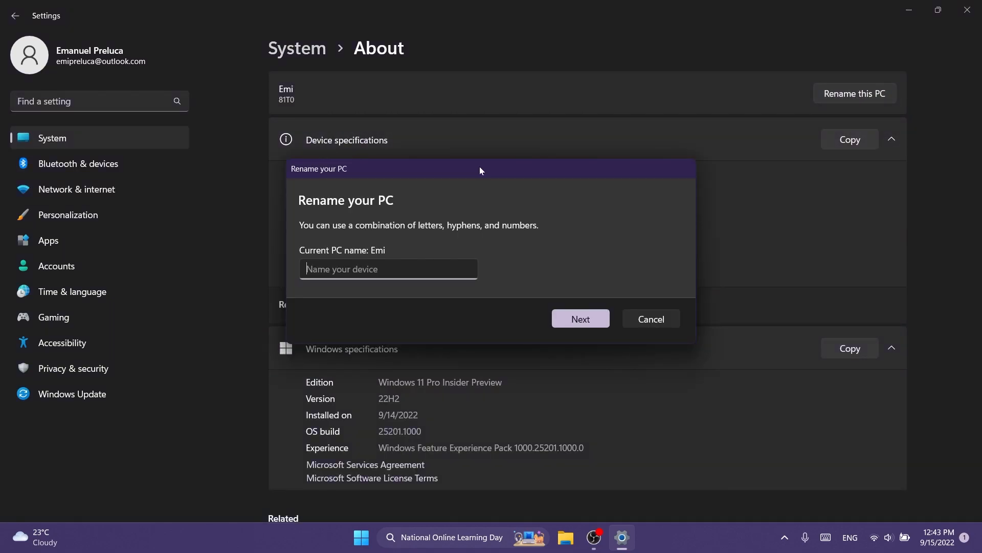
{"action": "mouse_move", "coordinate": [516, 216]}
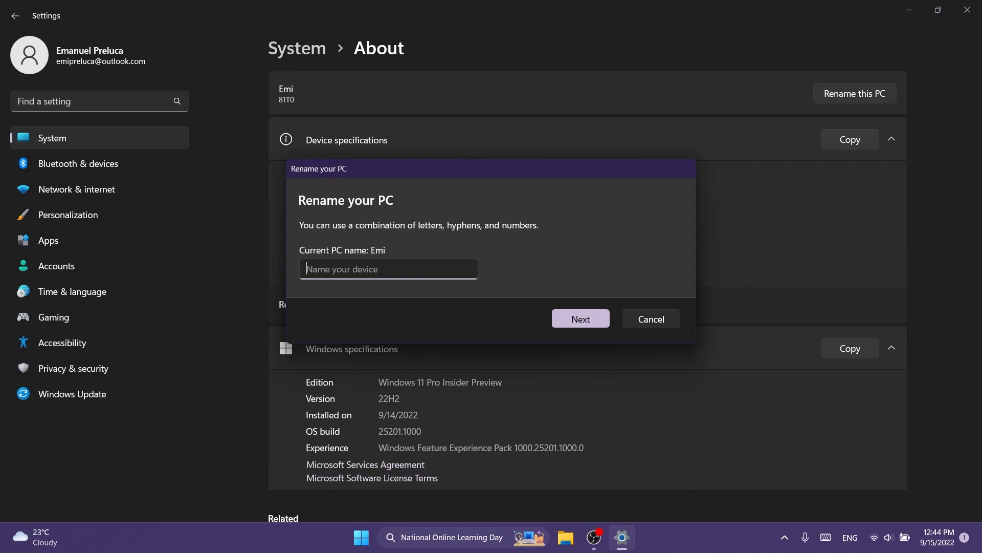
{"action": "mouse_move", "coordinate": [518, 217]}
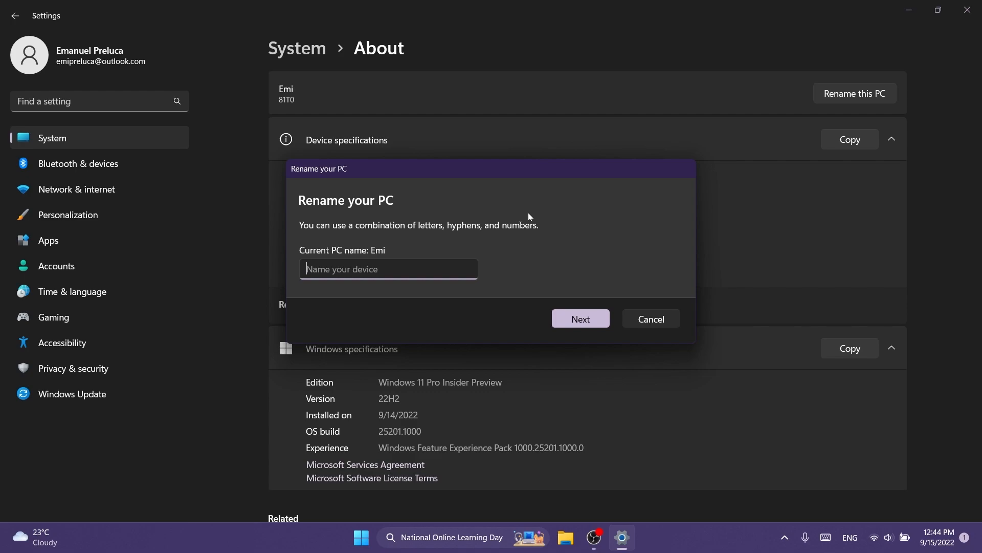
{"action": "left_click", "coordinate": [650, 319]}
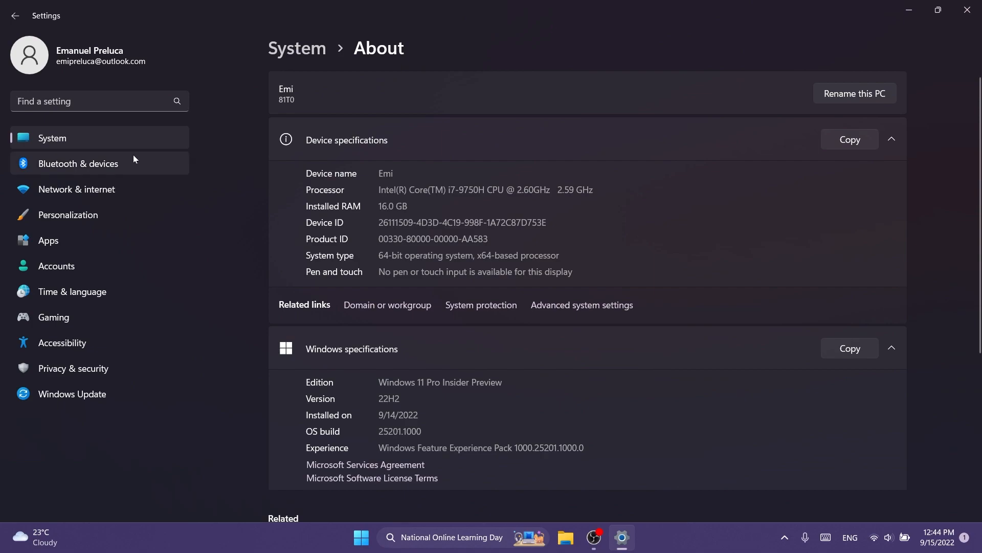
Step: Turn off Set time automatically and daylight-saving adjustment, show the Change date/time dialog and cancel it
{"action": "type", "text": "change"}
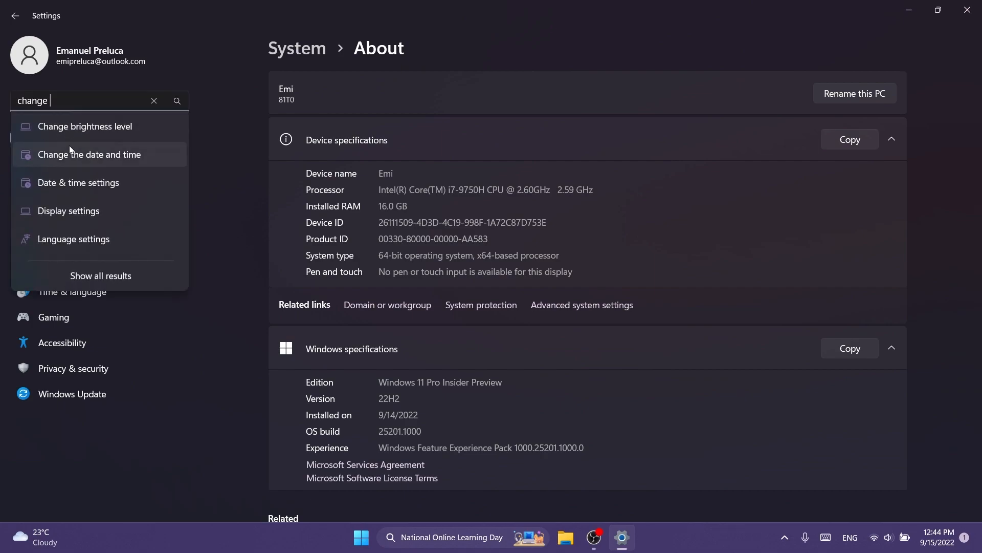
{"action": "left_click", "coordinate": [88, 155]}
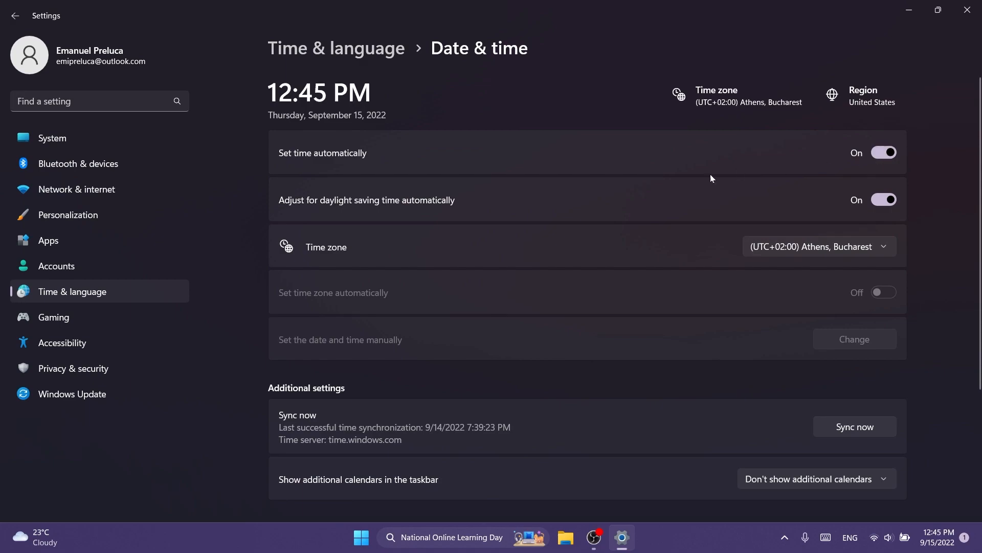
{"action": "left_click", "coordinate": [884, 153]}
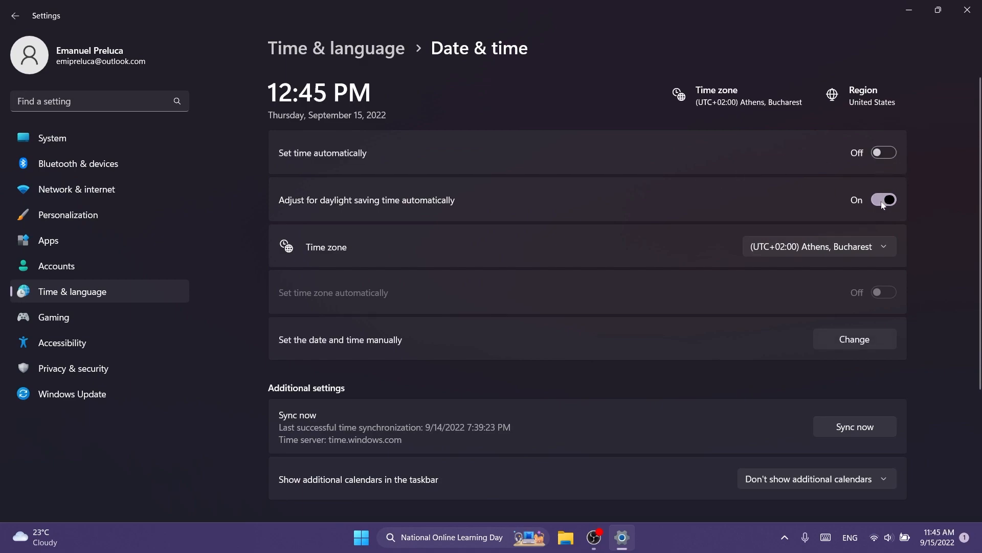
{"action": "left_click", "coordinate": [883, 199]}
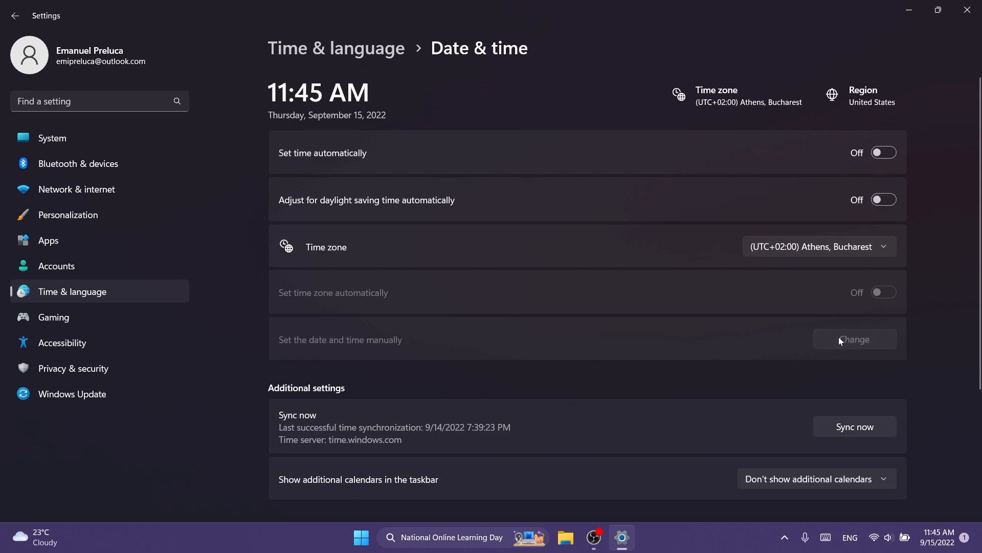
{"action": "left_click", "coordinate": [854, 338]}
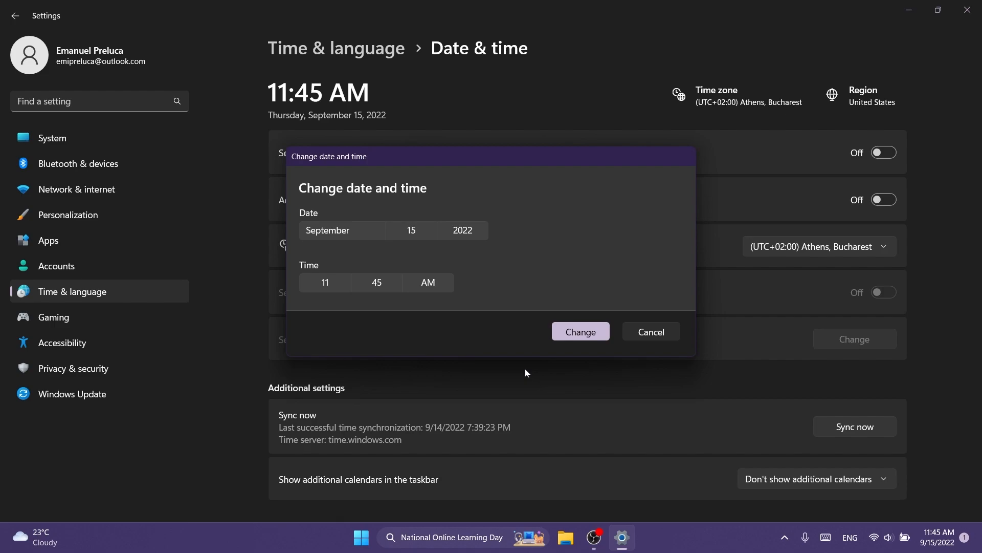
{"action": "left_click", "coordinate": [650, 331]}
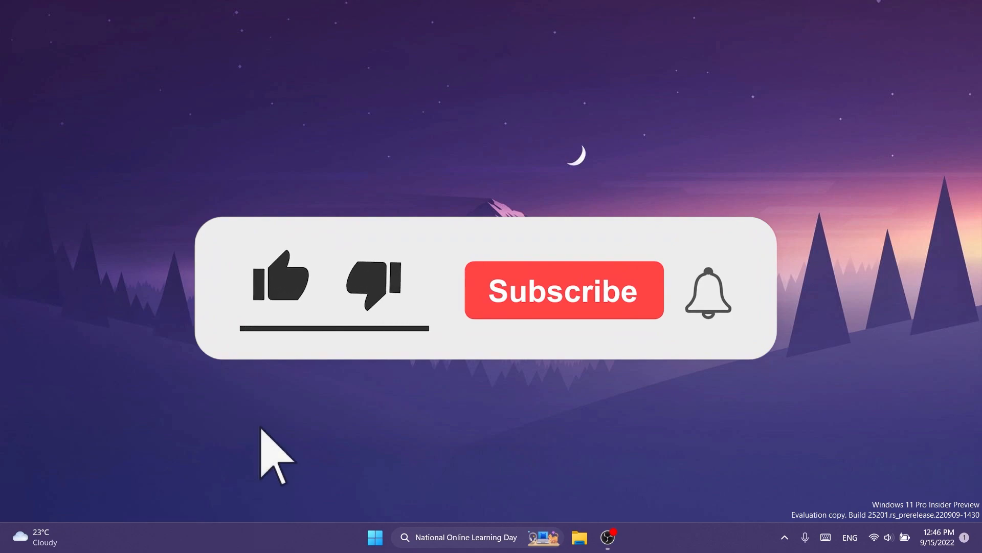
{"action": "left_click", "coordinate": [279, 278]}
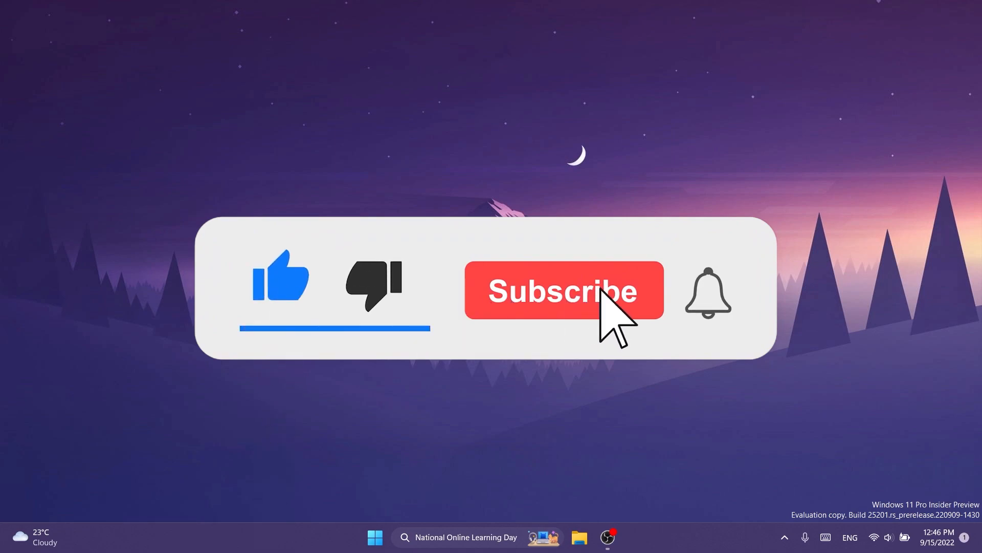
{"action": "left_click", "coordinate": [563, 290]}
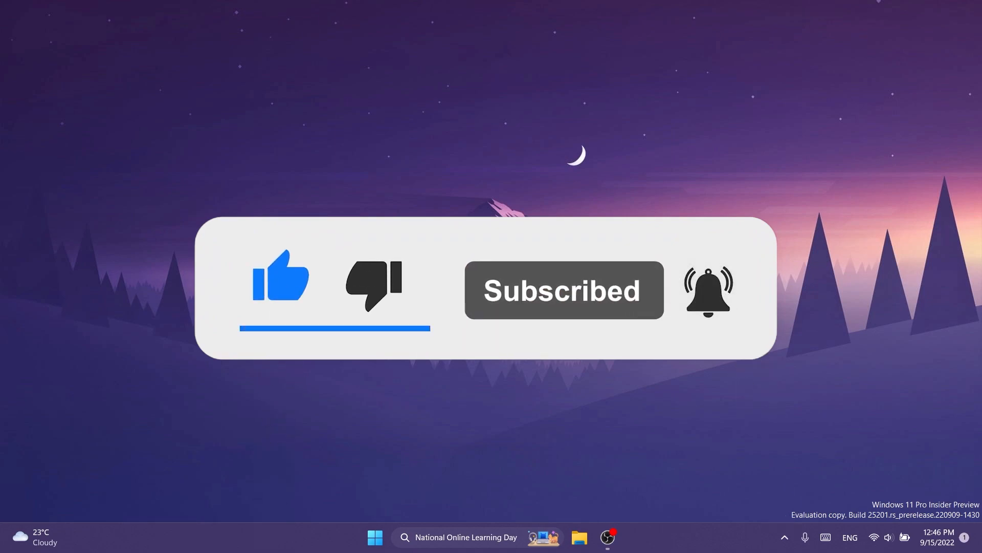